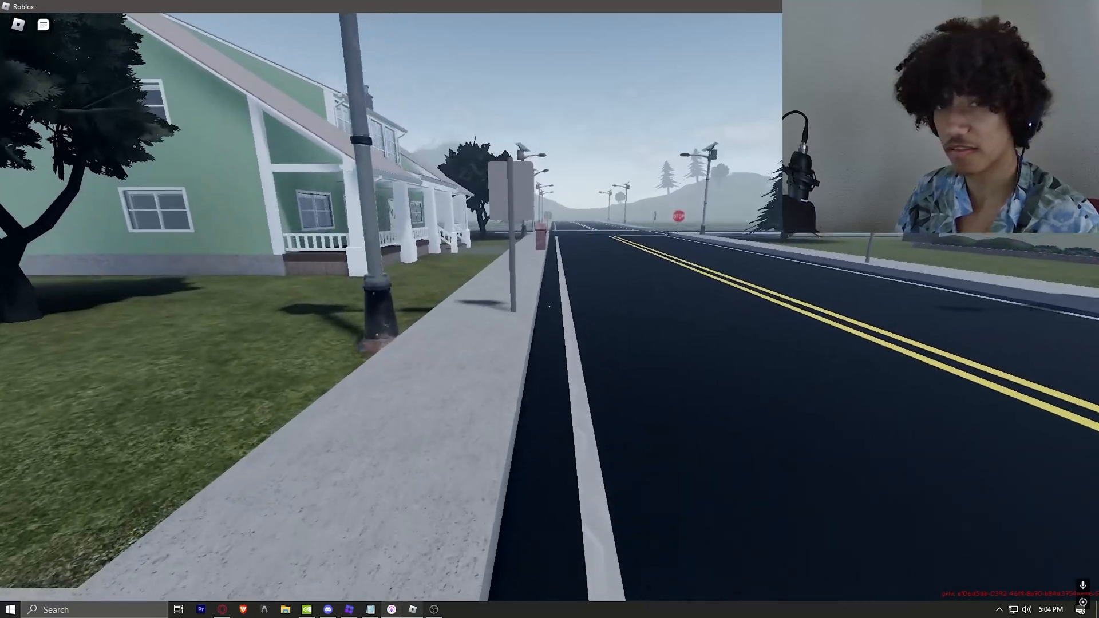
Open the Roblox menu and scroll to Camera Sensitivity, set at 0.07.
{"action": "key", "text": "Escape"}
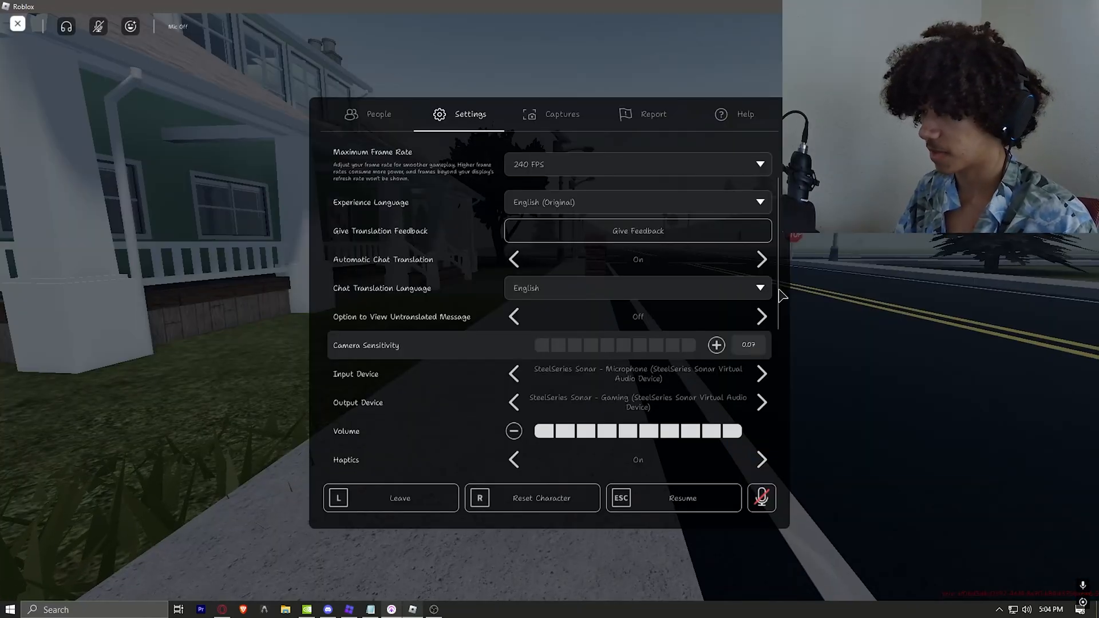
{"action": "scroll", "scroll_direction": "down", "scroll_amount": 3}
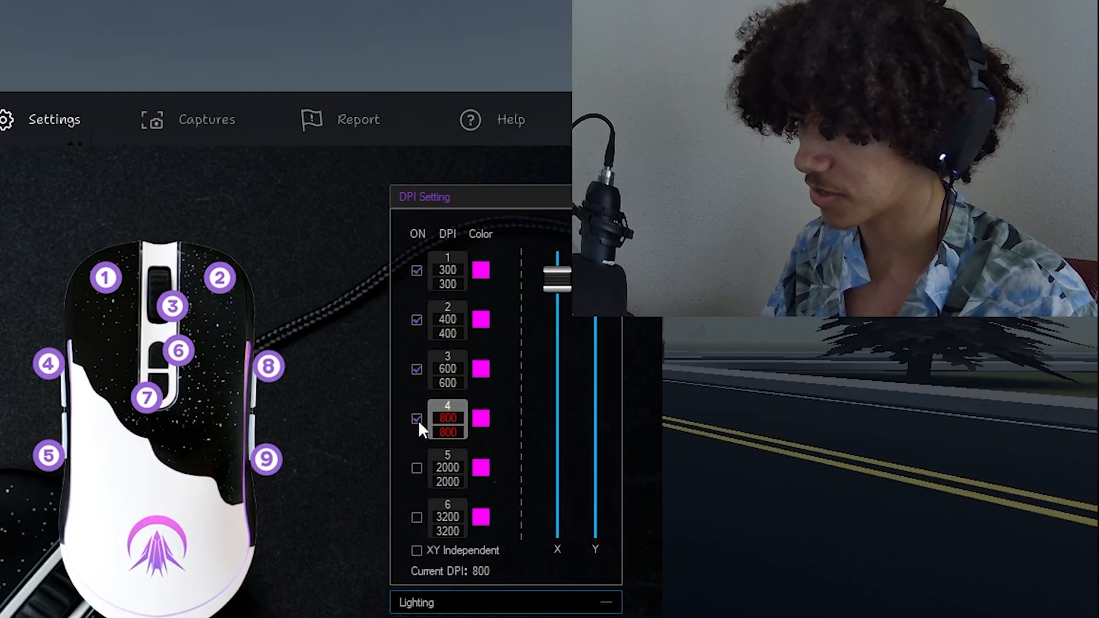
{"action": "mouse_move", "coordinate": [536, 490]}
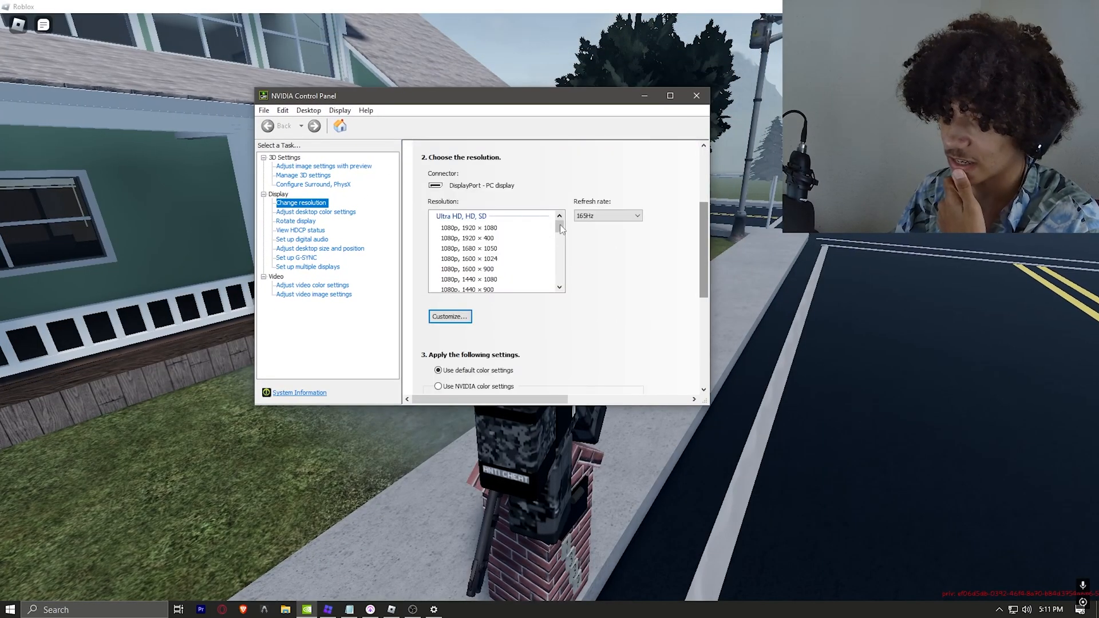
Close NVIDIA Control Panel after showing resolutions and 165Hz, returning to Roblox.
{"action": "left_click", "coordinate": [456, 284]}
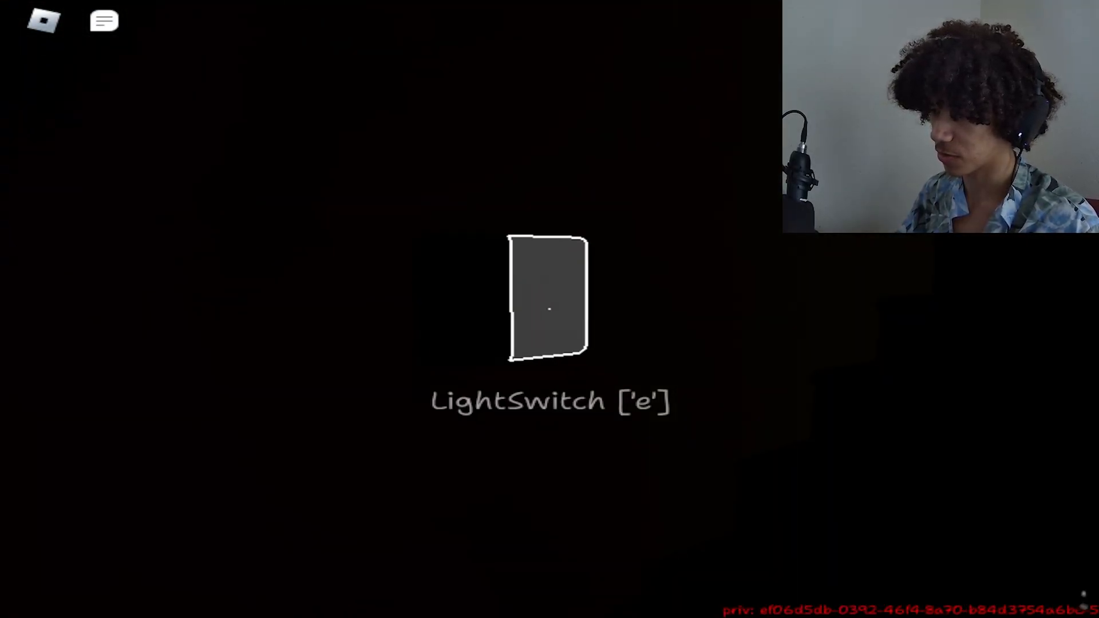
Flip the dark room's light switch and open the inside door.
{"action": "key", "text": "e"}
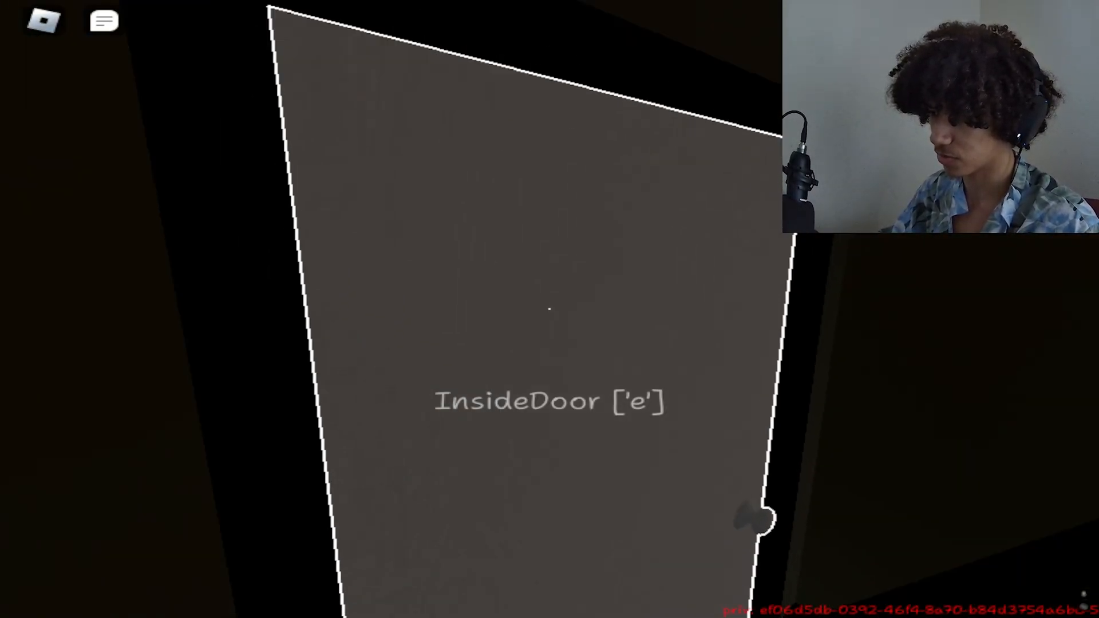
{"action": "key", "text": "e"}
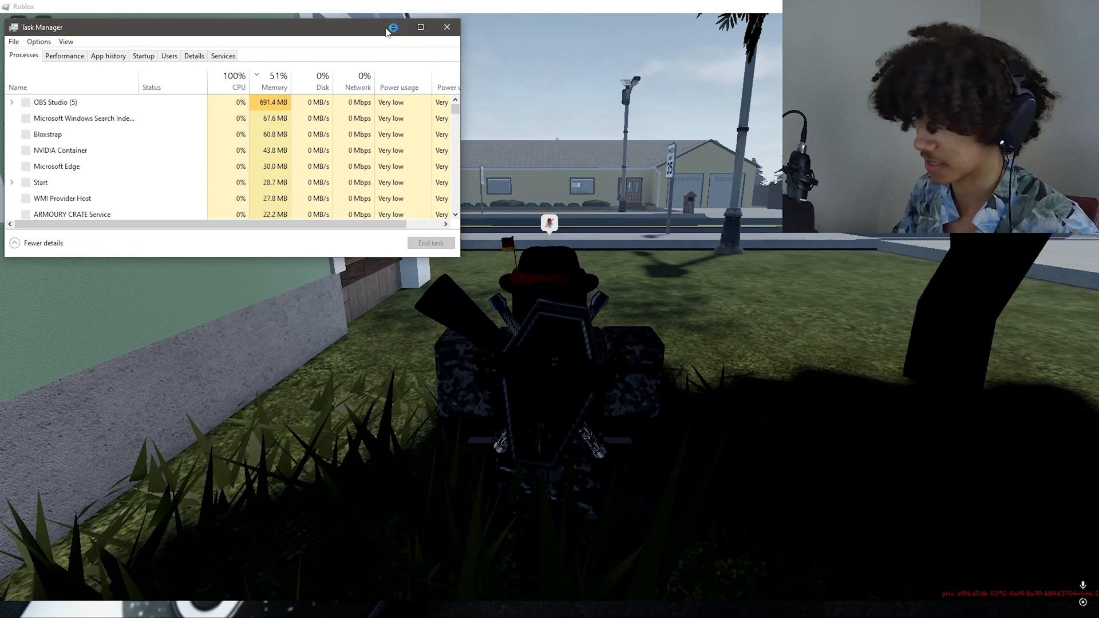
View CPU performance, then memory usage at 8.1 of 15.8 GB.
{"action": "left_click", "coordinate": [63, 56]}
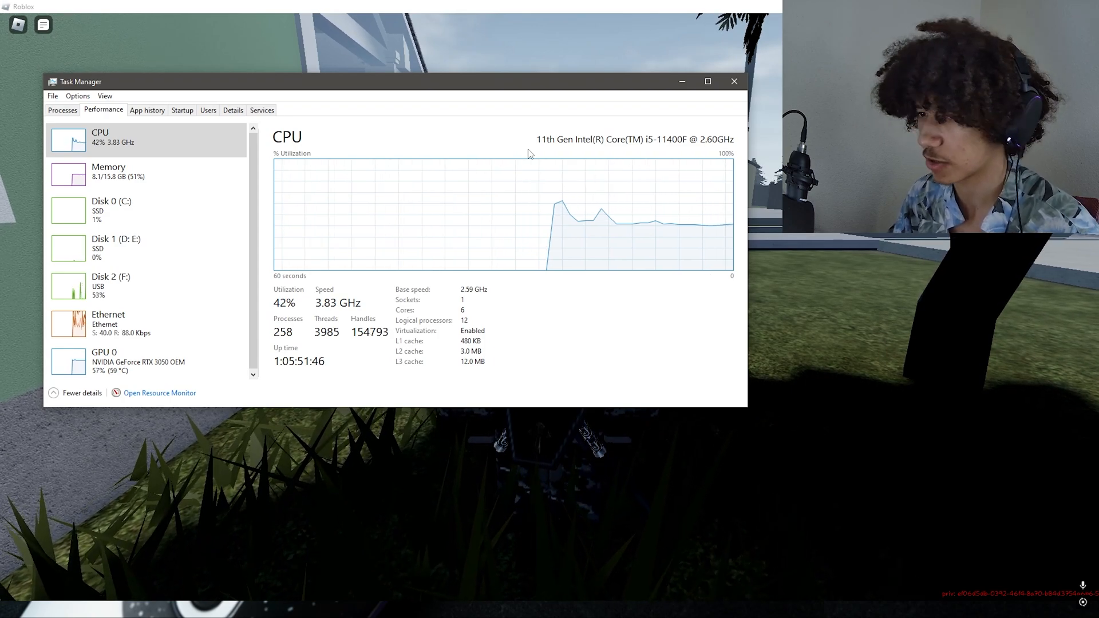
{"action": "left_click", "coordinate": [109, 172]}
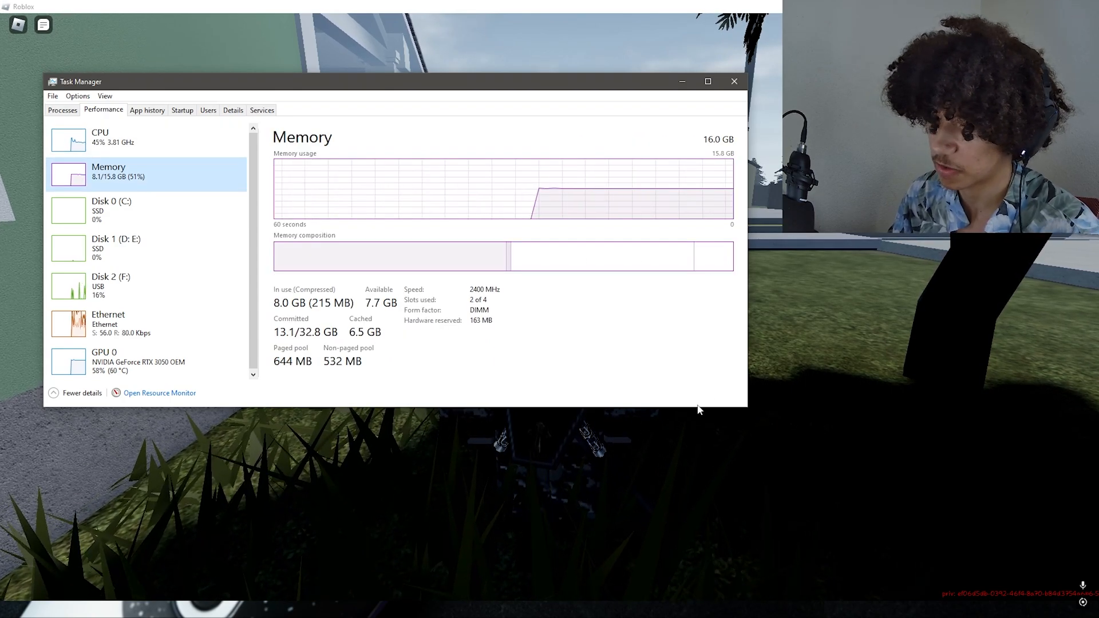